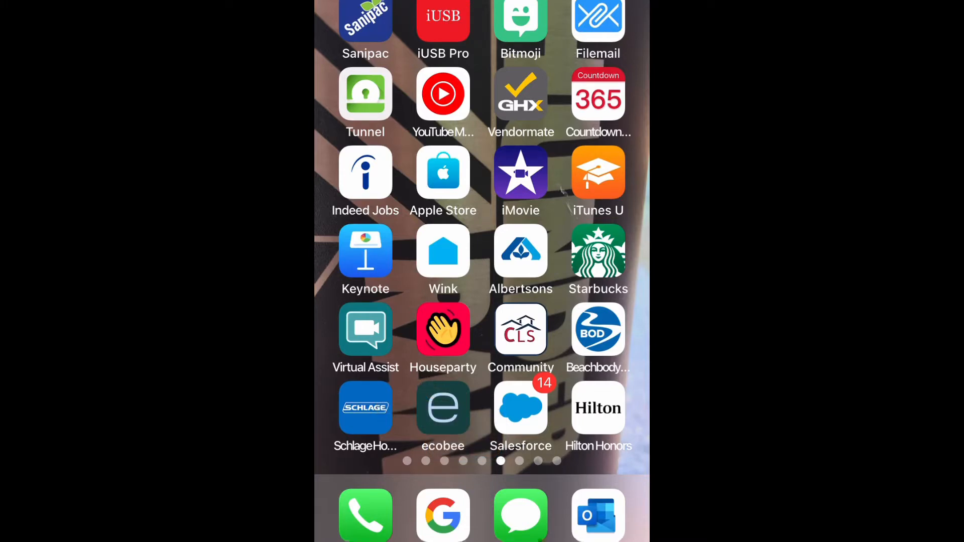
# Launch Schlage Home from the iPhone home screen to show the Red Cedar 21 lock
pyautogui.click(366, 407)
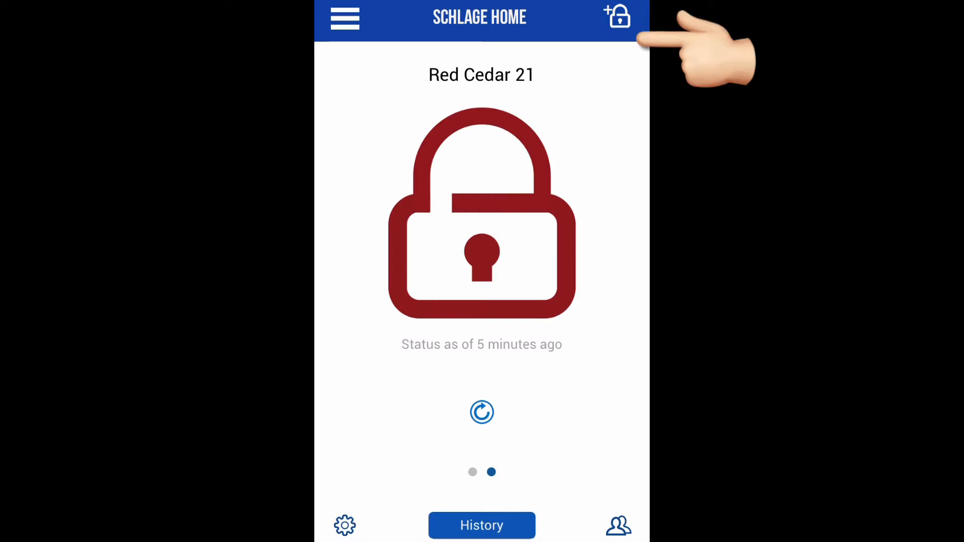
pyautogui.click(617, 20)
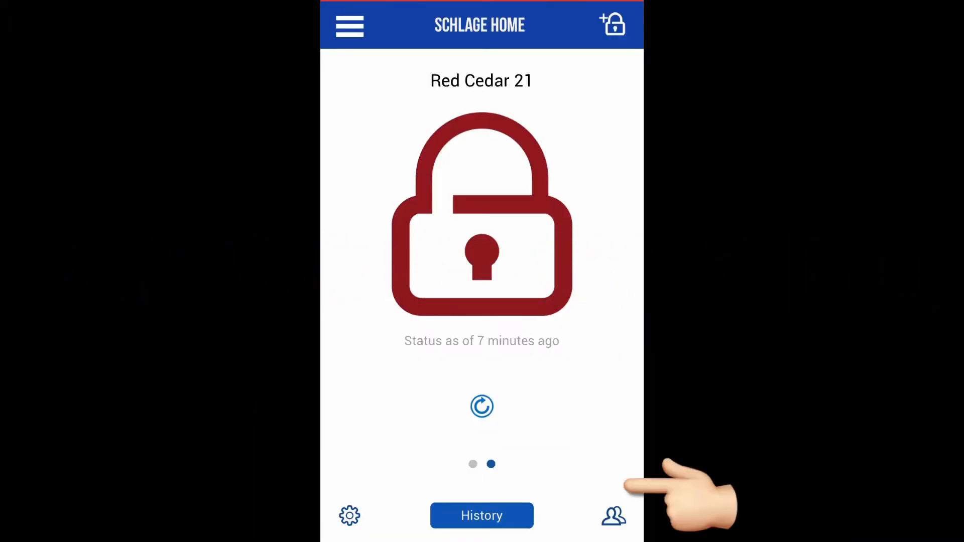
# Open Red Cedar 21's access codes, add a new code and enter the name 'New One'
pyautogui.click(613, 529)
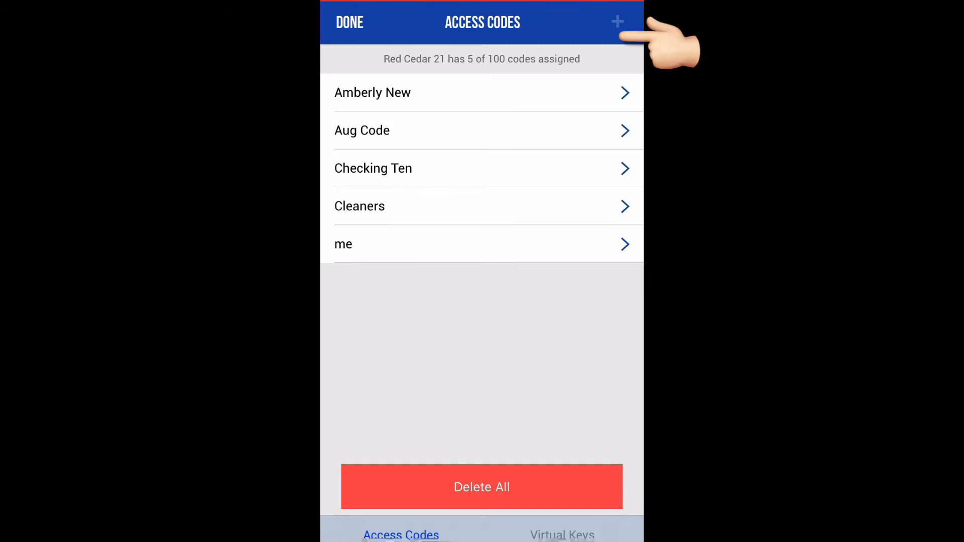
pyautogui.click(618, 21)
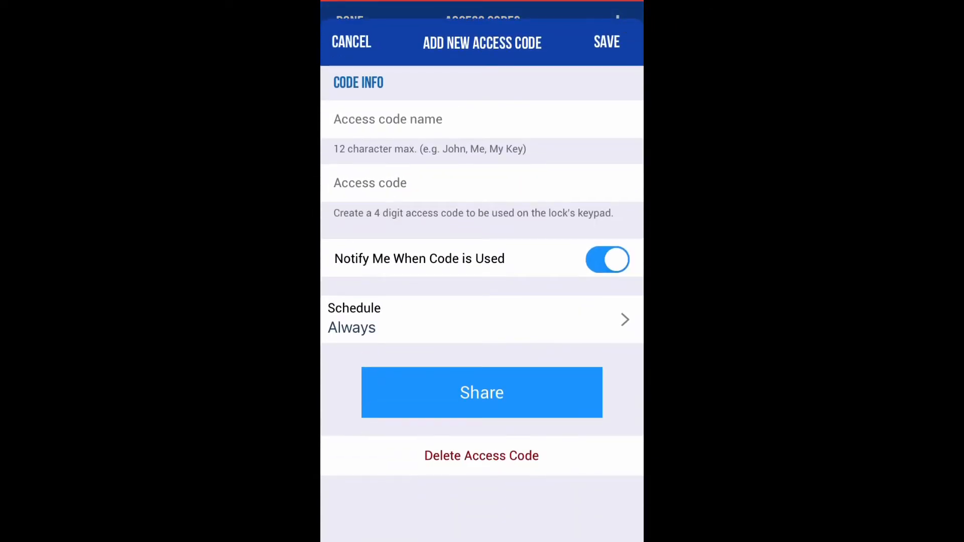
pyautogui.click(387, 119)
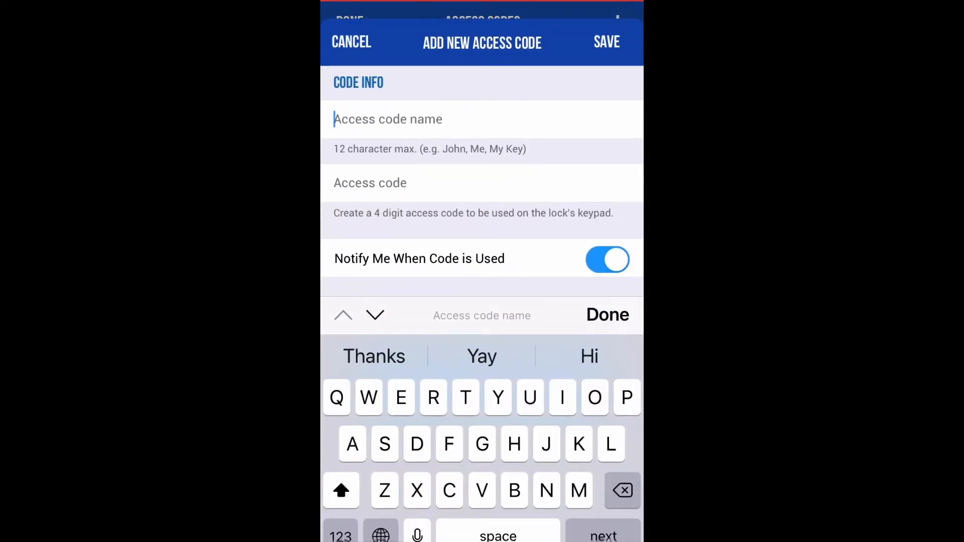
pyautogui.write('New O')
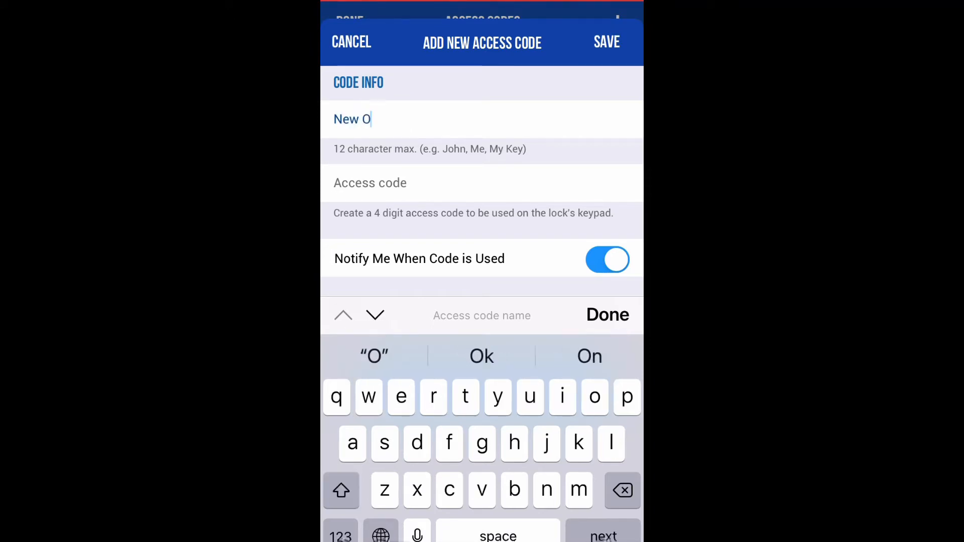
pyautogui.write('ne')
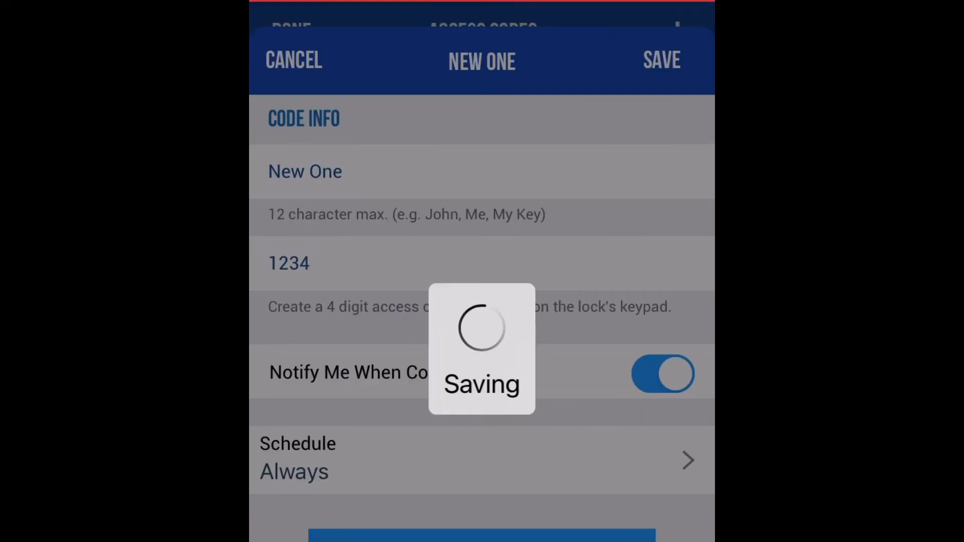
# Save New One, then open its details and view its schedule options
pyautogui.click(661, 60)
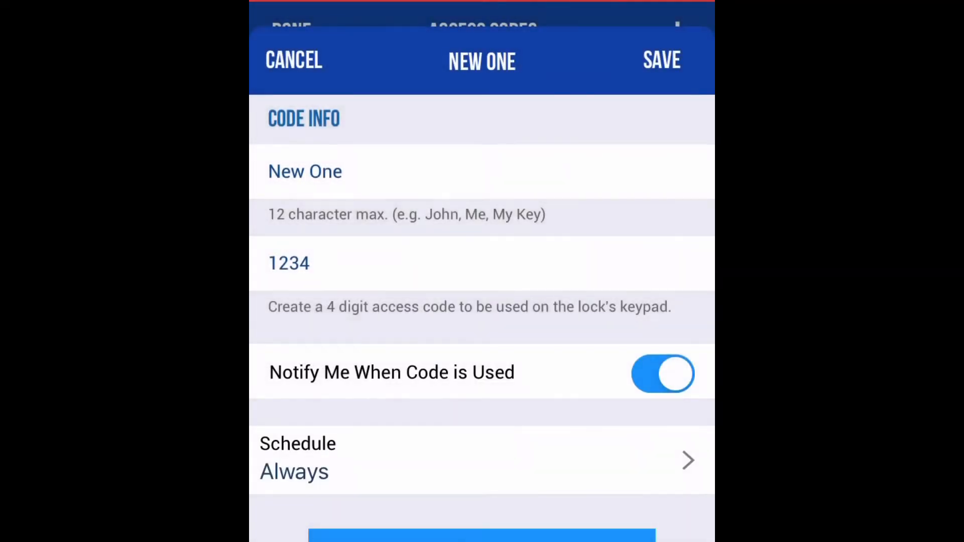
pyautogui.click(661, 60)
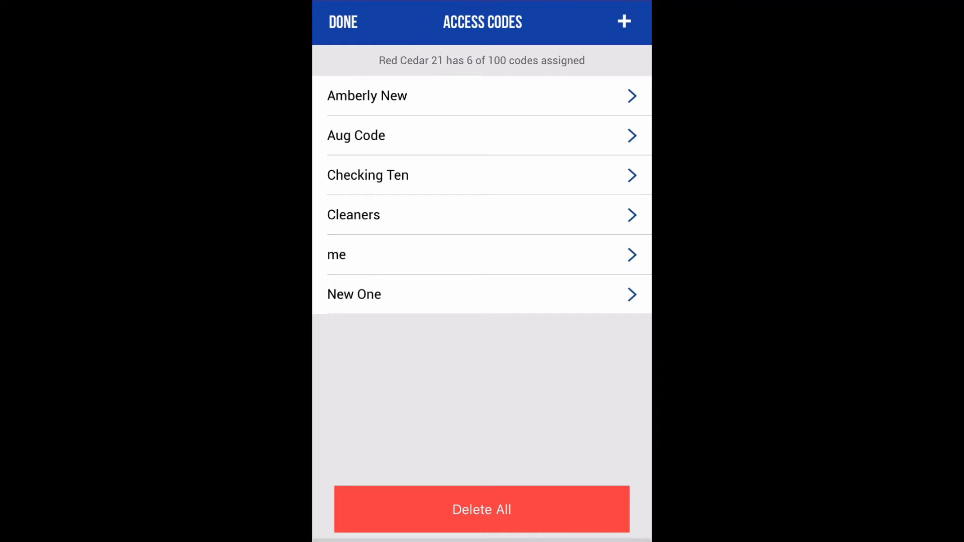
pyautogui.click(354, 294)
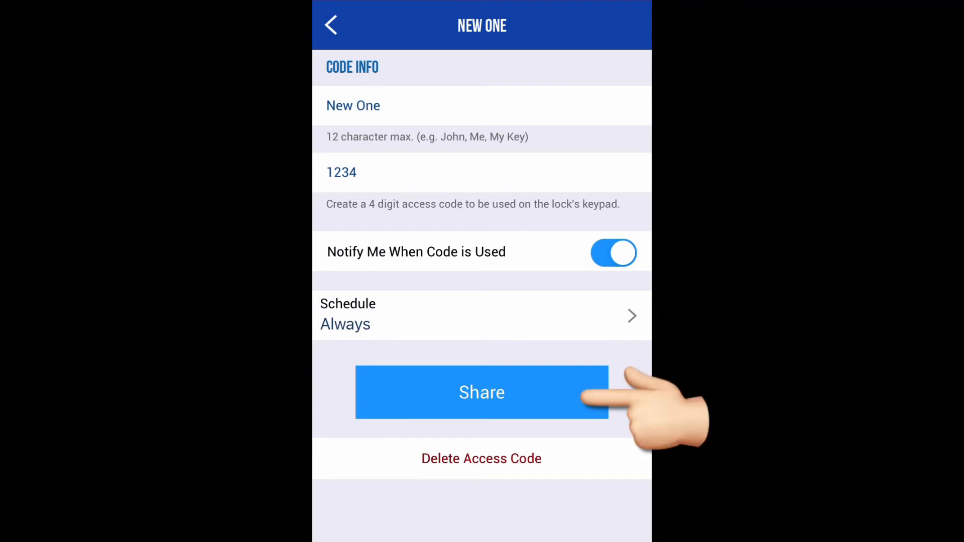
pyautogui.click(481, 392)
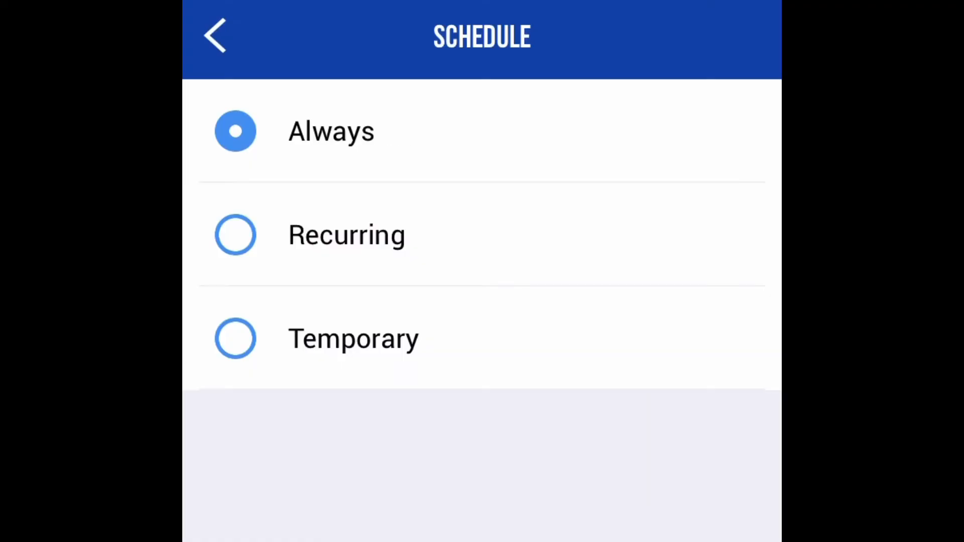
pyautogui.click(236, 339)
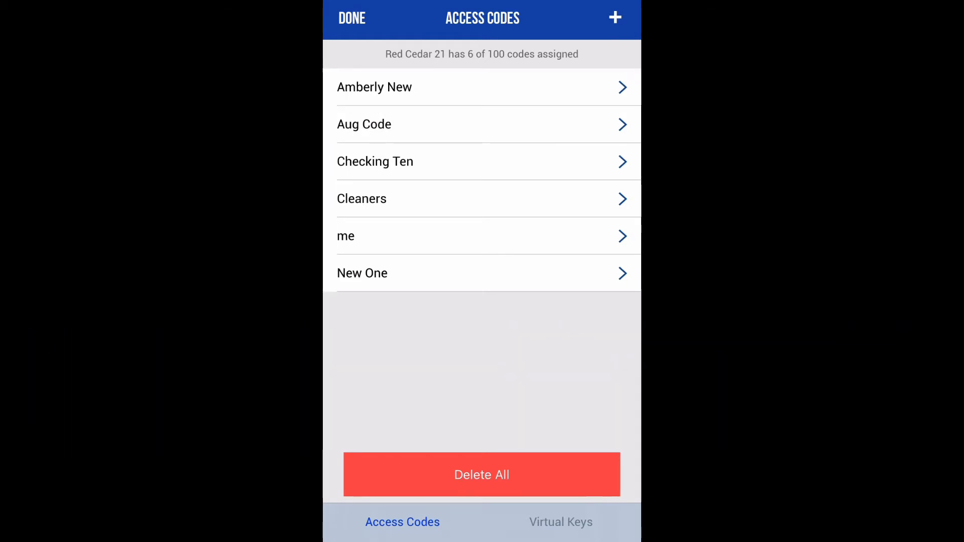
# Close the Access Codes list to get back to Red Cedar 21's unlocked status screen
pyautogui.click(351, 18)
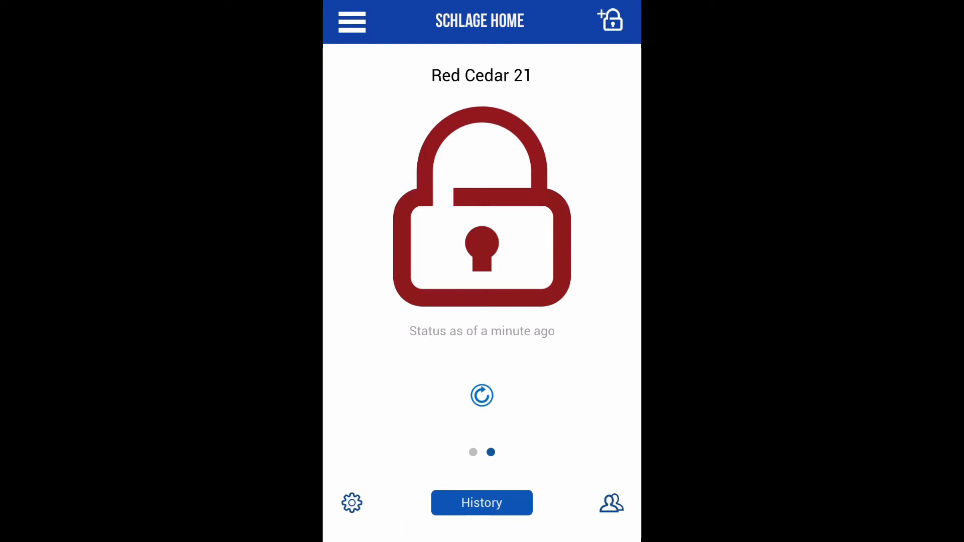
pyautogui.click(481, 503)
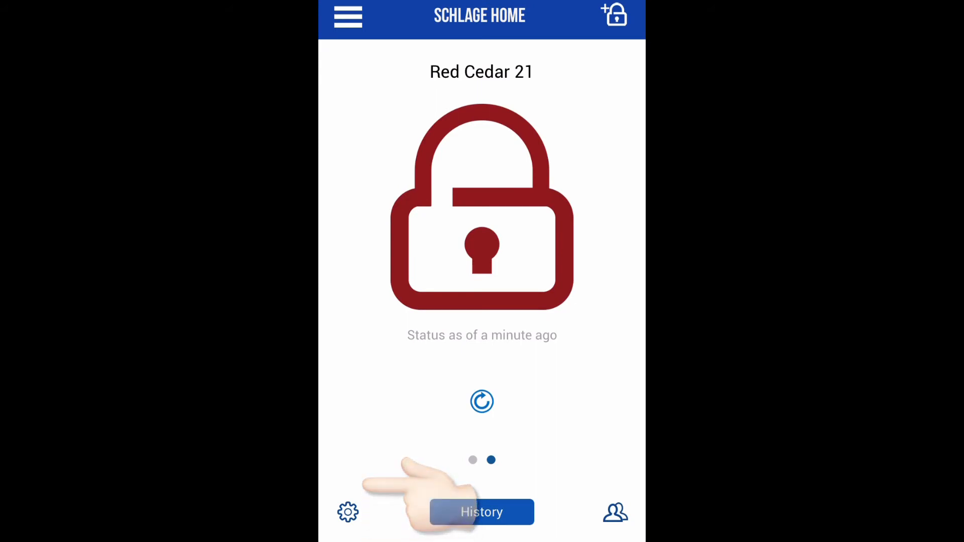
# View Red Cedar 21's settings, including the 4-minute auto lock delay, then close them
pyautogui.click(348, 527)
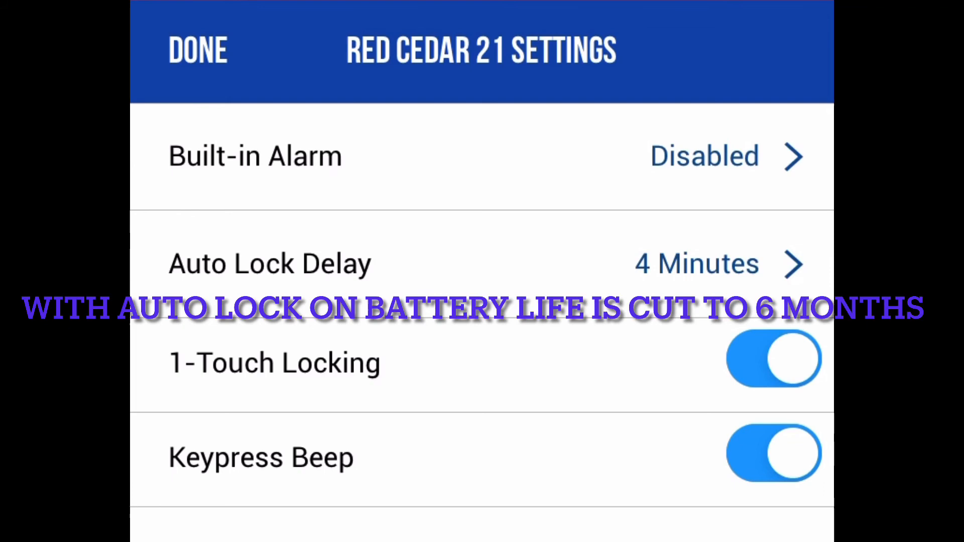
pyautogui.click(197, 51)
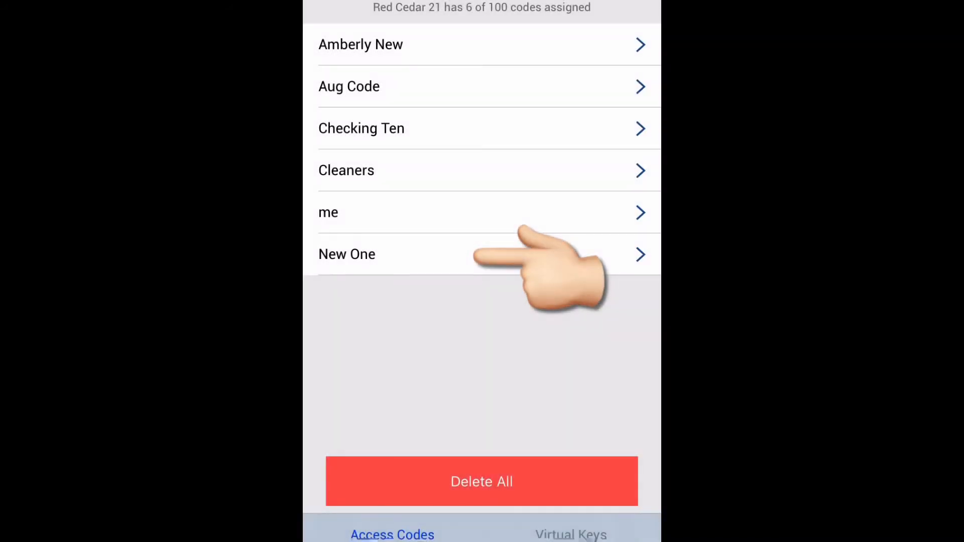
# Open the New One code's details and choose Delete Access Code
pyautogui.click(347, 254)
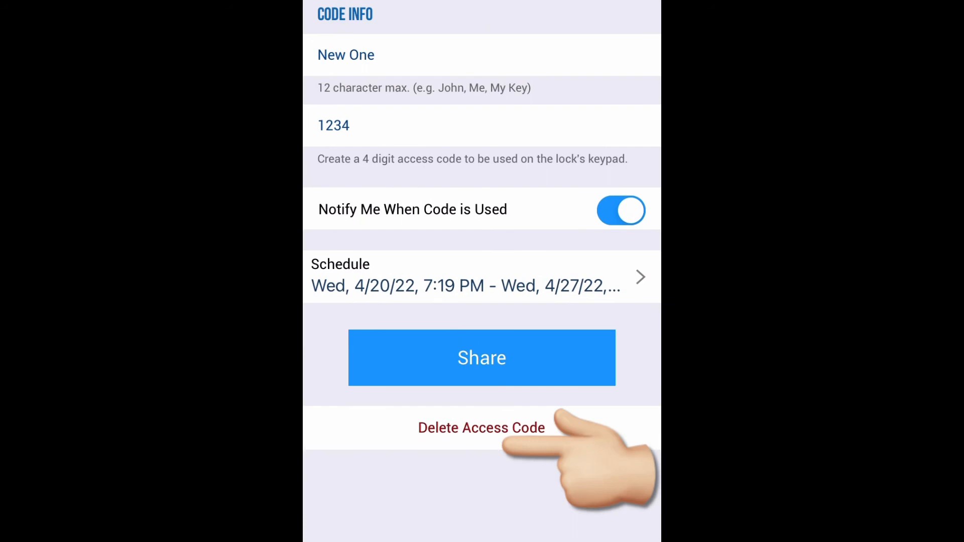
pyautogui.click(482, 428)
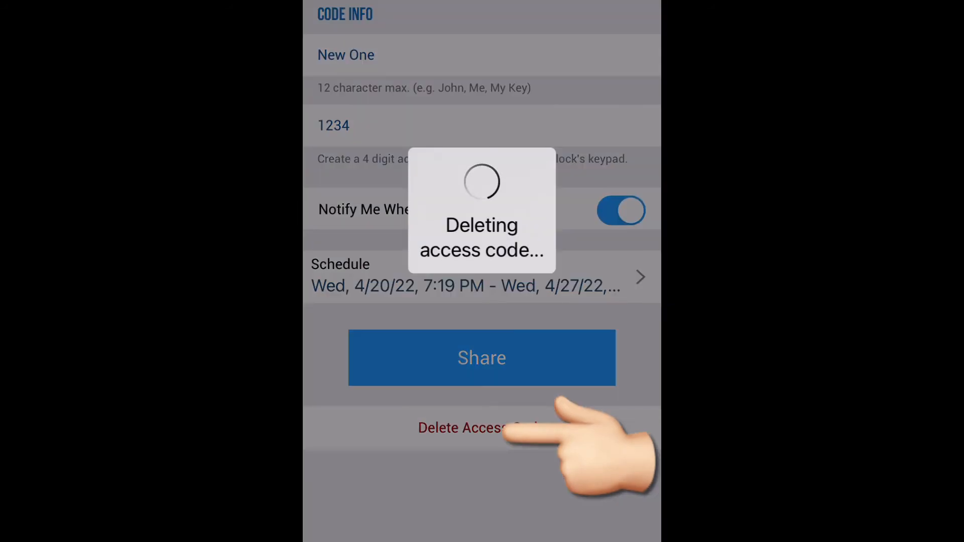